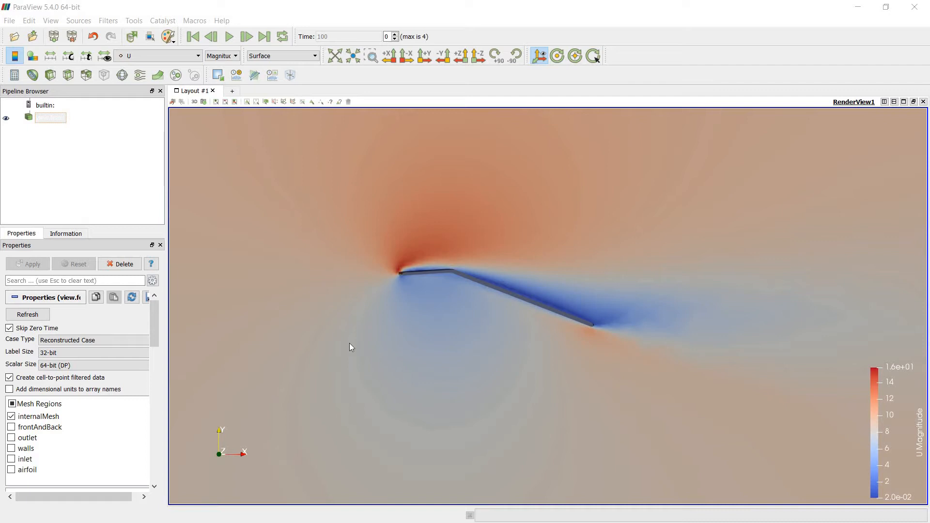
pyautogui.moveTo(581, 324)
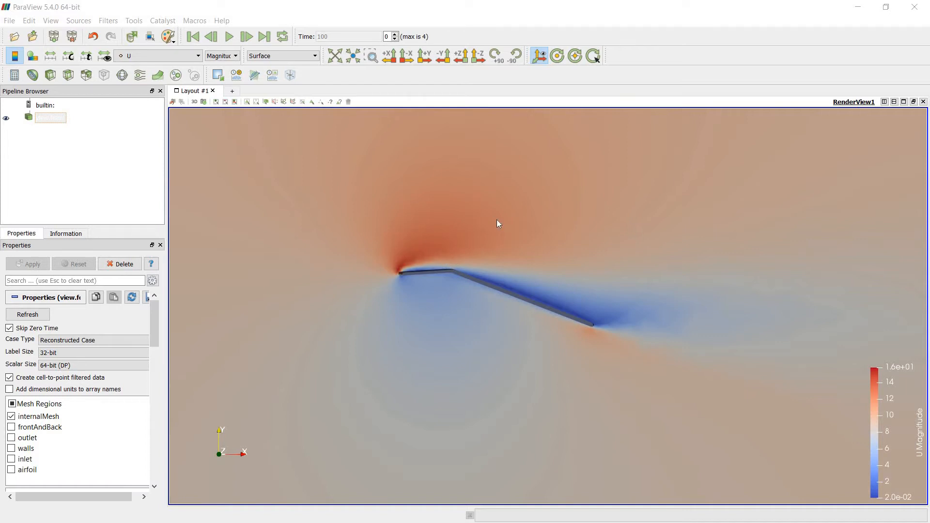
pyautogui.moveTo(417, 229)
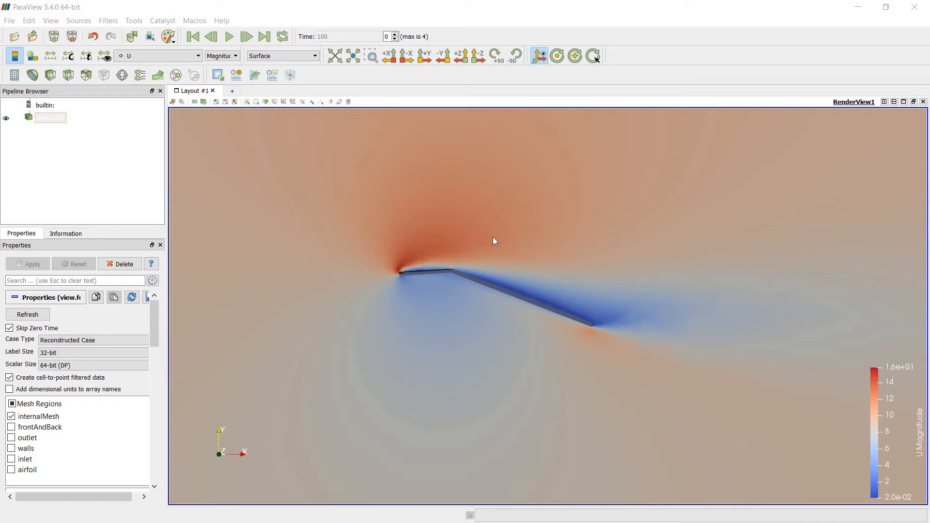
pyautogui.moveTo(413, 241)
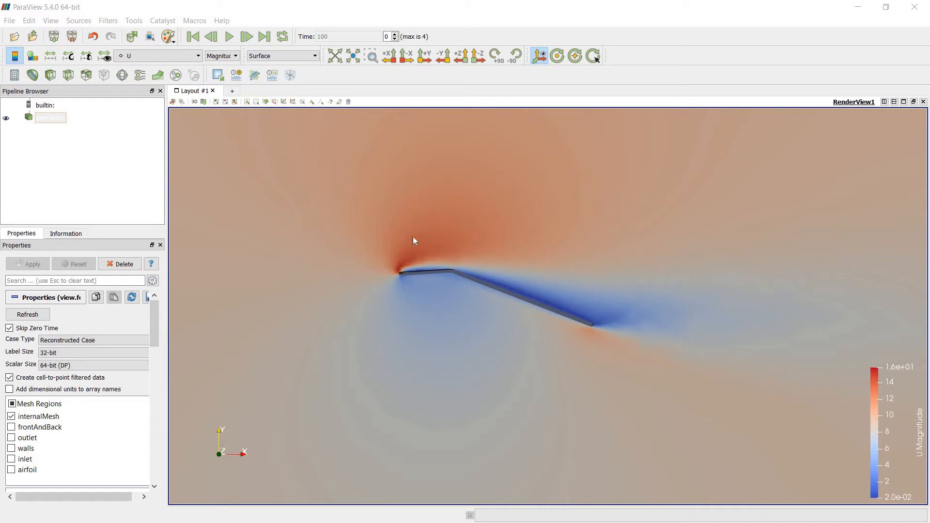
pyautogui.moveTo(601, 307)
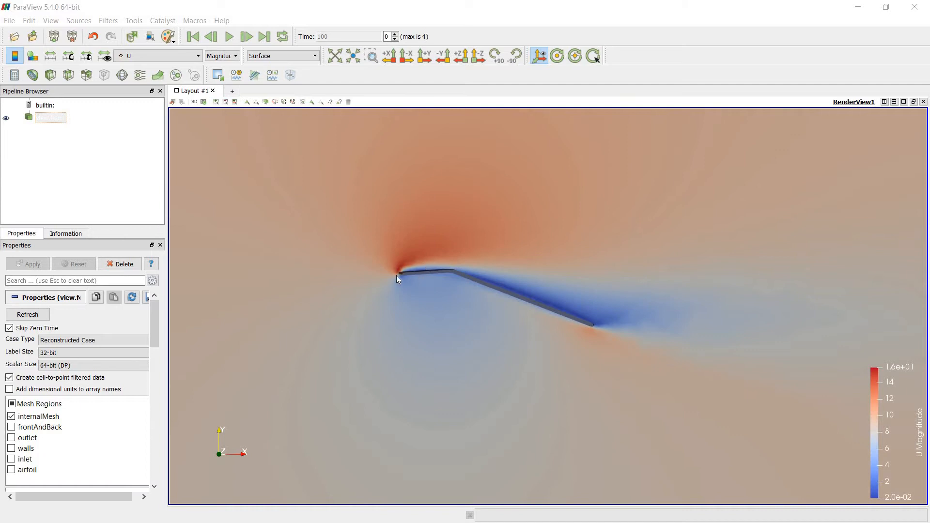
pyautogui.moveTo(341, 265)
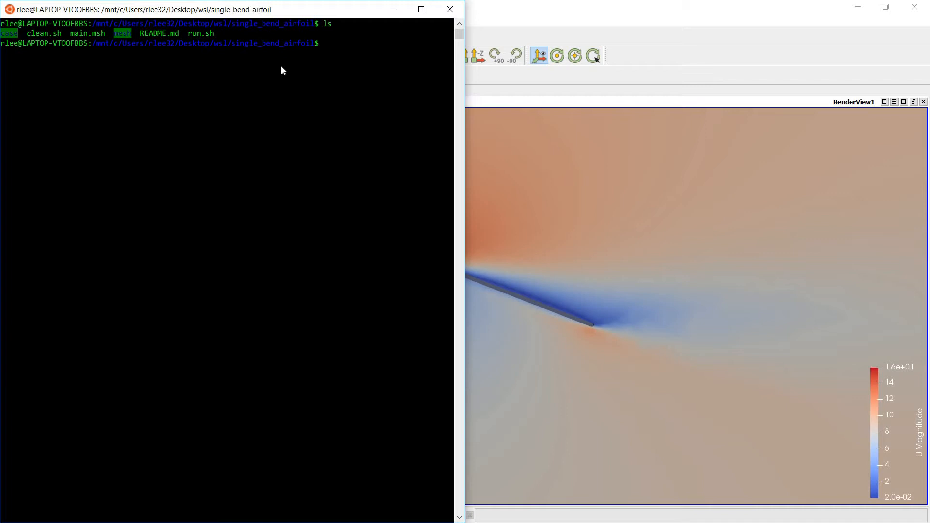
pyautogui.write('vi')
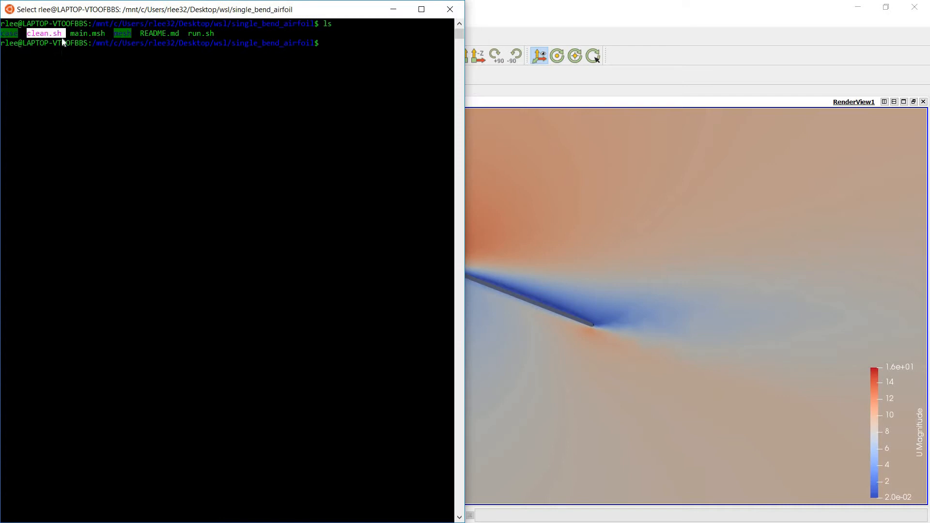
pyautogui.moveTo(86, 34)
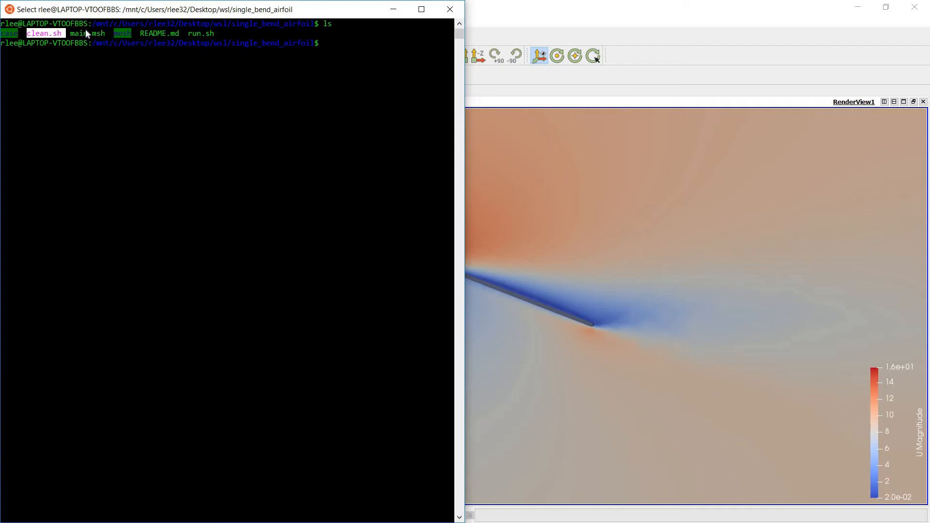
pyautogui.moveTo(106, 41)
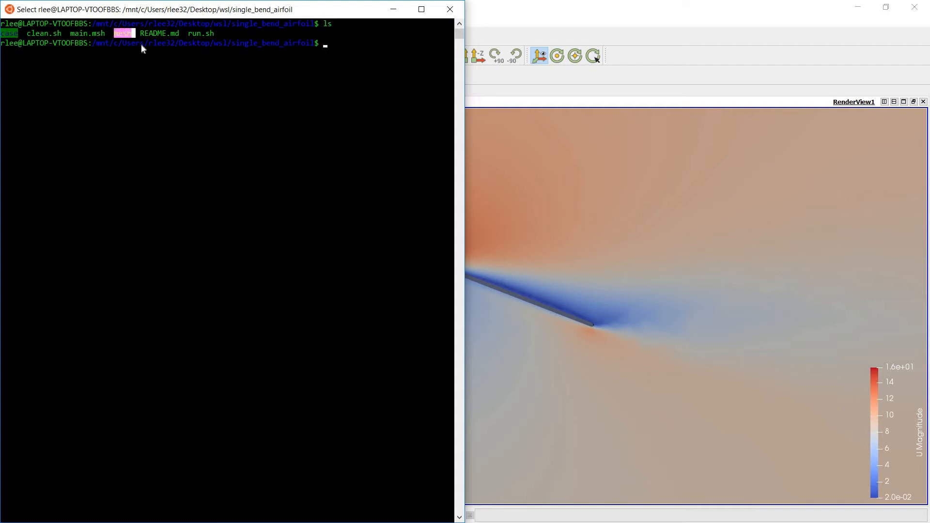
pyautogui.moveTo(132, 44)
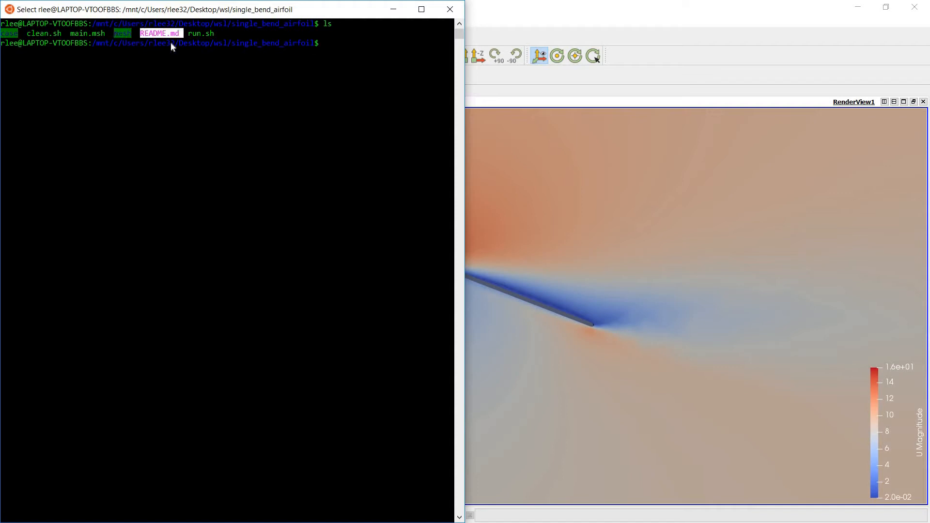
pyautogui.moveTo(210, 26)
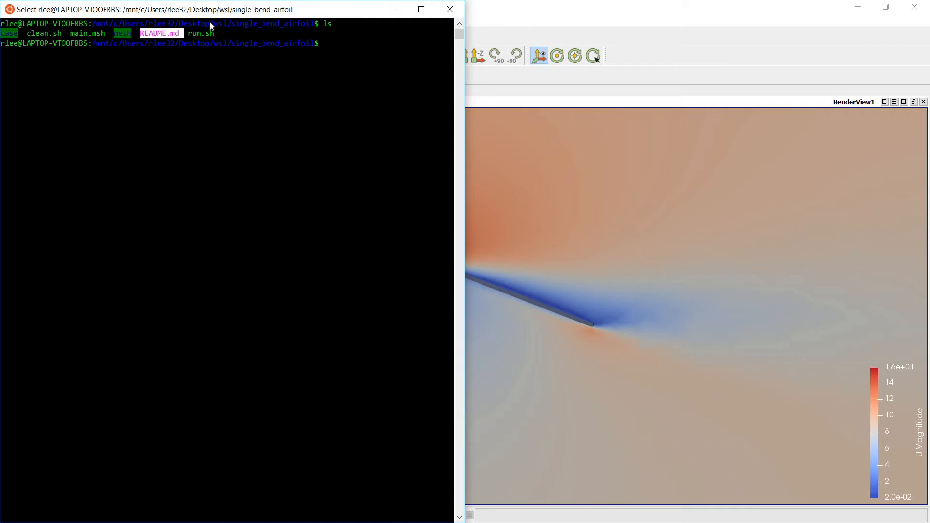
pyautogui.moveTo(196, 39)
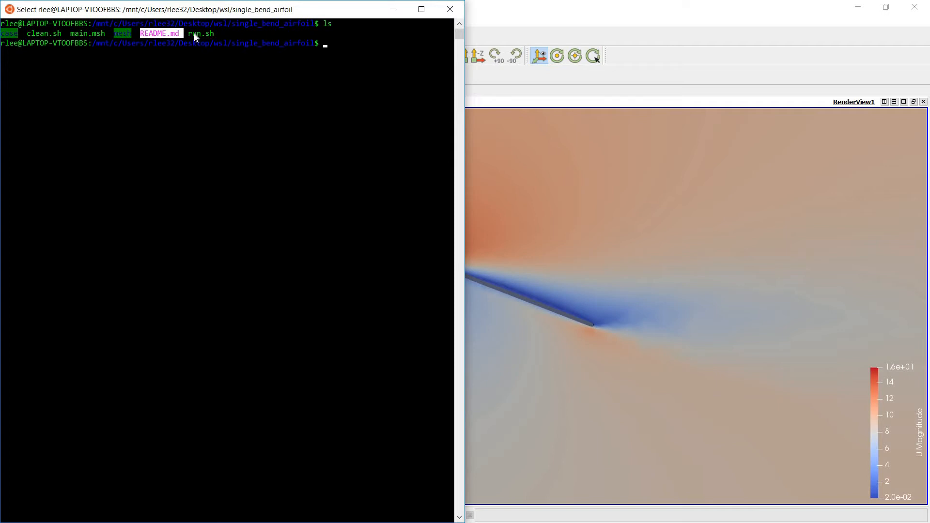
pyautogui.moveTo(263, 47)
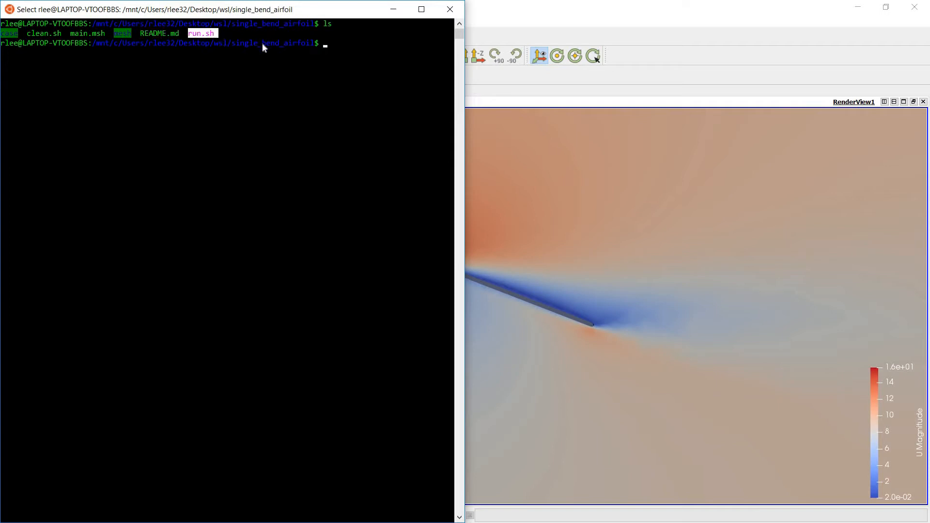
pyautogui.moveTo(319, 48)
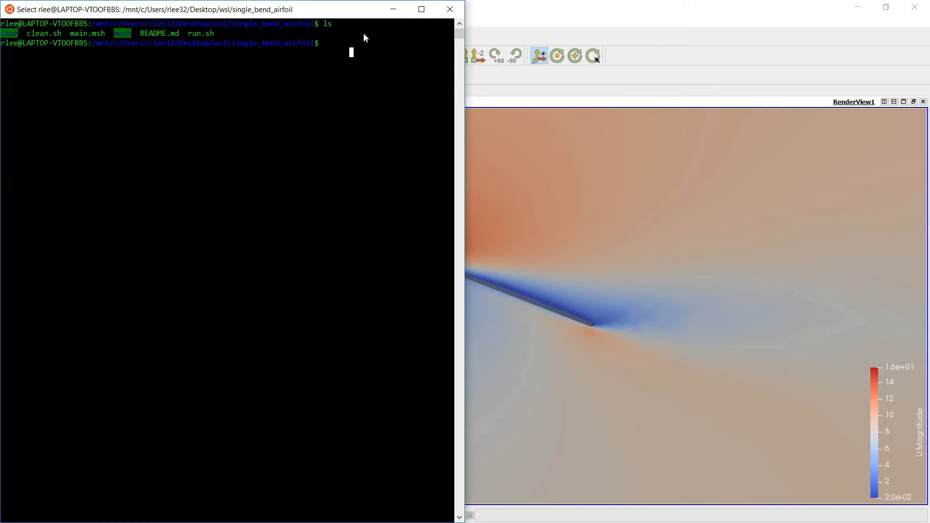
pyautogui.write('vim README')
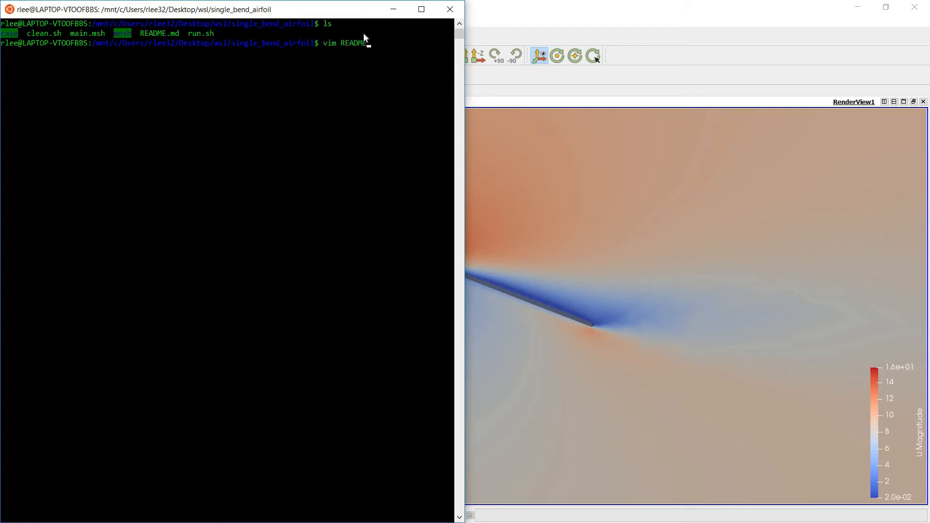
pyautogui.write('.m')
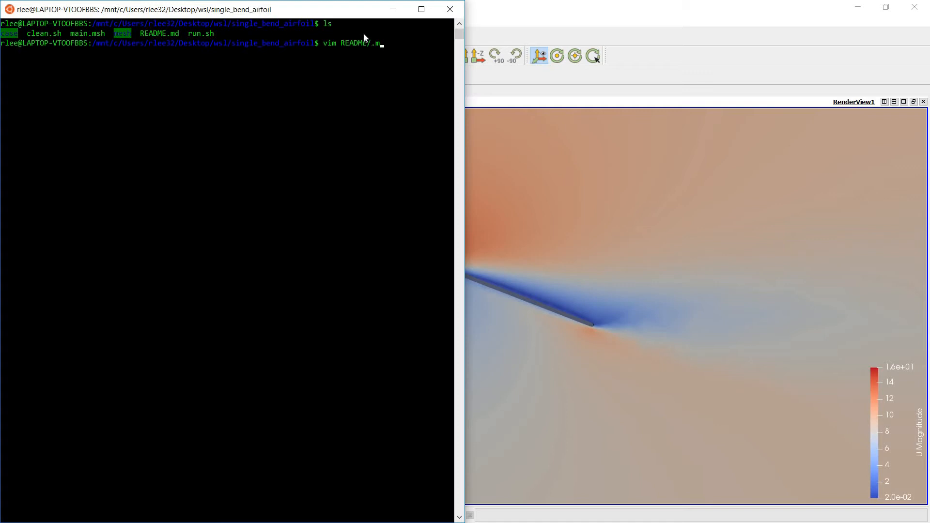
pyautogui.press('Return')
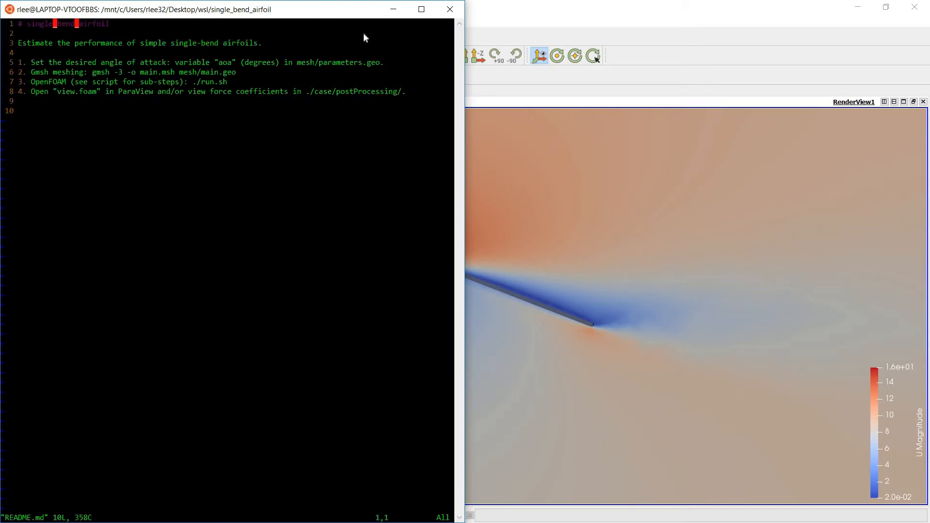
pyautogui.press('V')
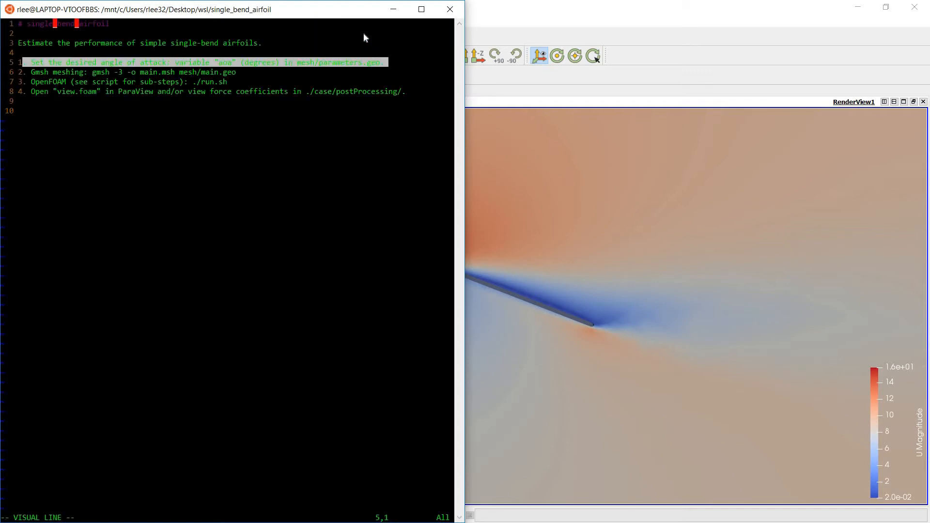
pyautogui.press('Escape')
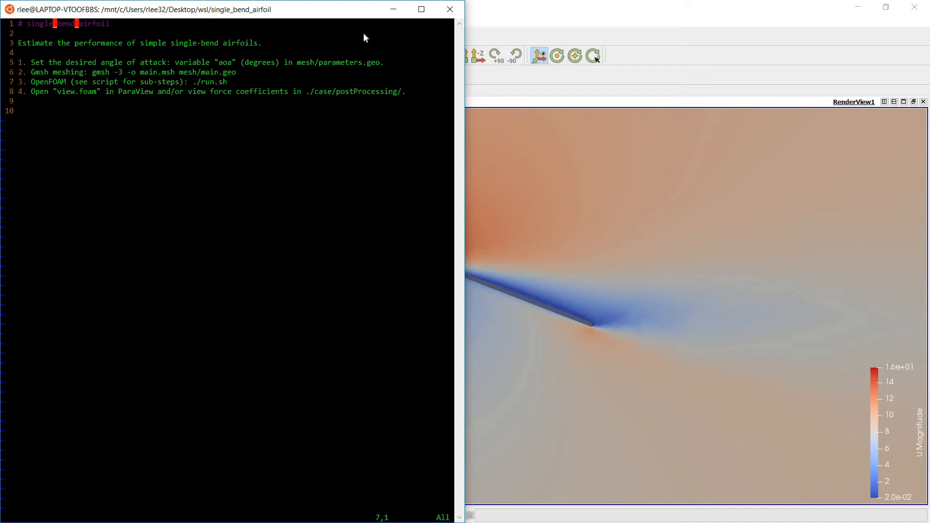
pyautogui.press('Down')
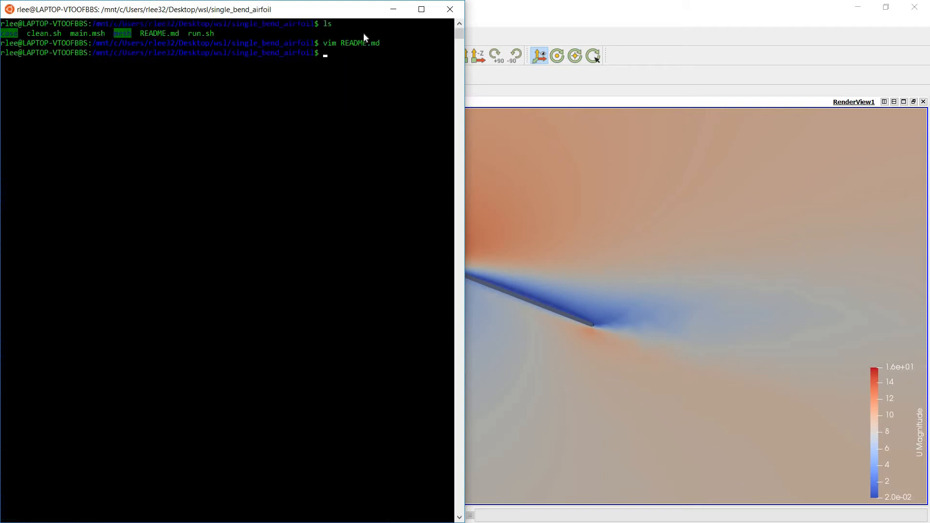
pyautogui.write('vim run.sh')
pyautogui.write('ls')
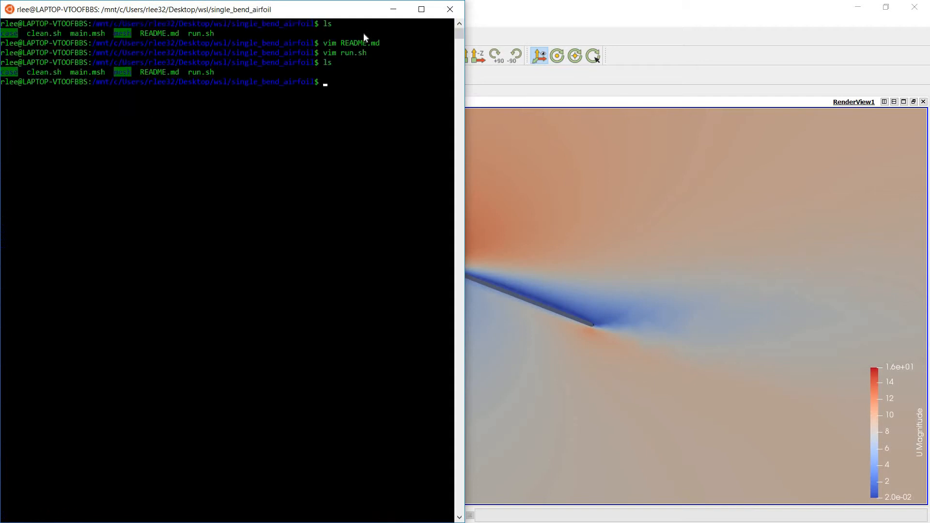
pyautogui.write('vim mesh/parameters.geo')
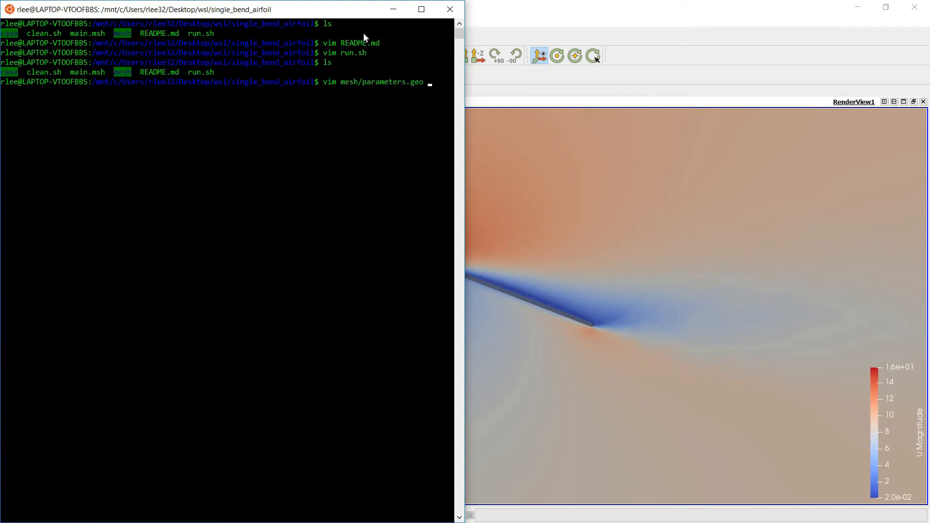
pyautogui.press('Return')
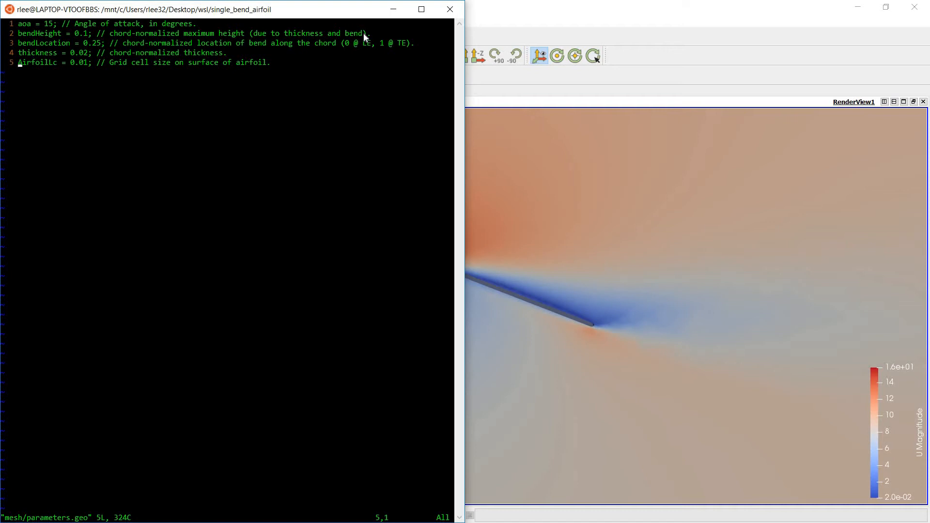
pyautogui.moveTo(571, 220)
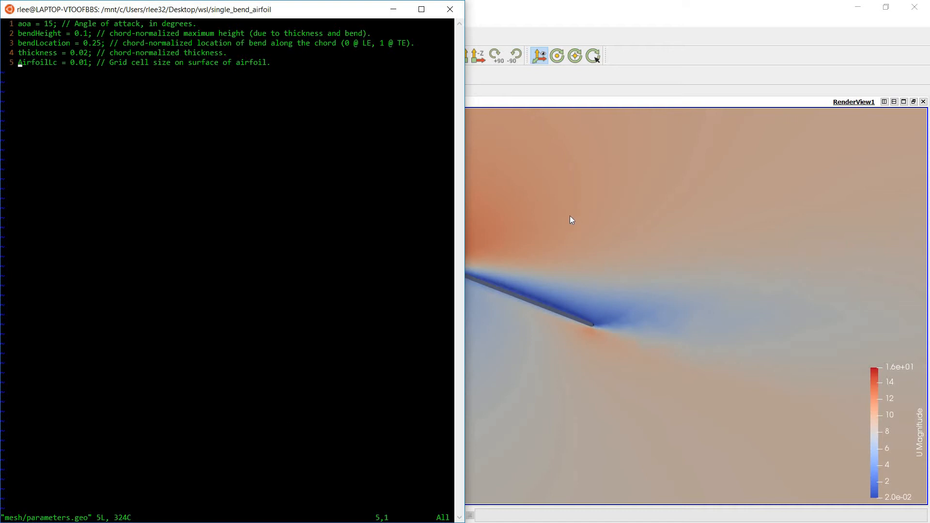
pyautogui.moveTo(303, 110)
pyautogui.write('ls')
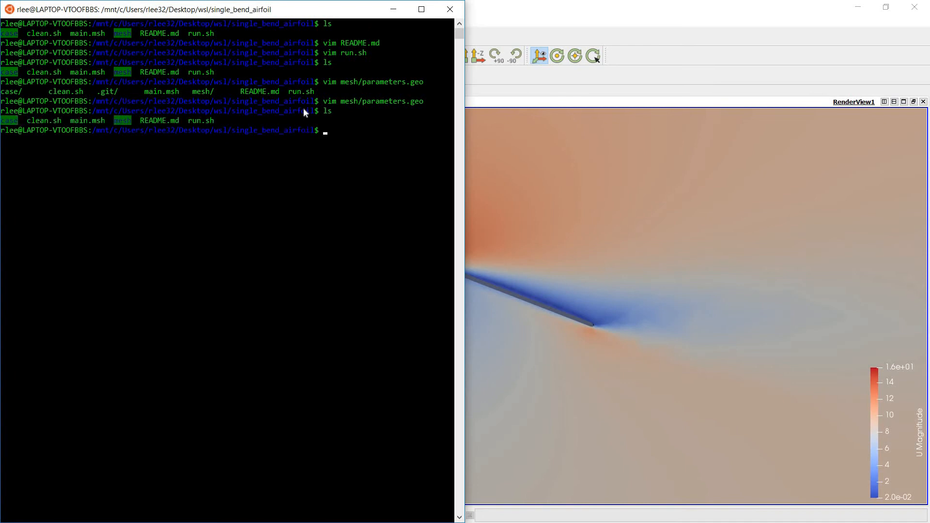
pyautogui.write('vim mesh/')
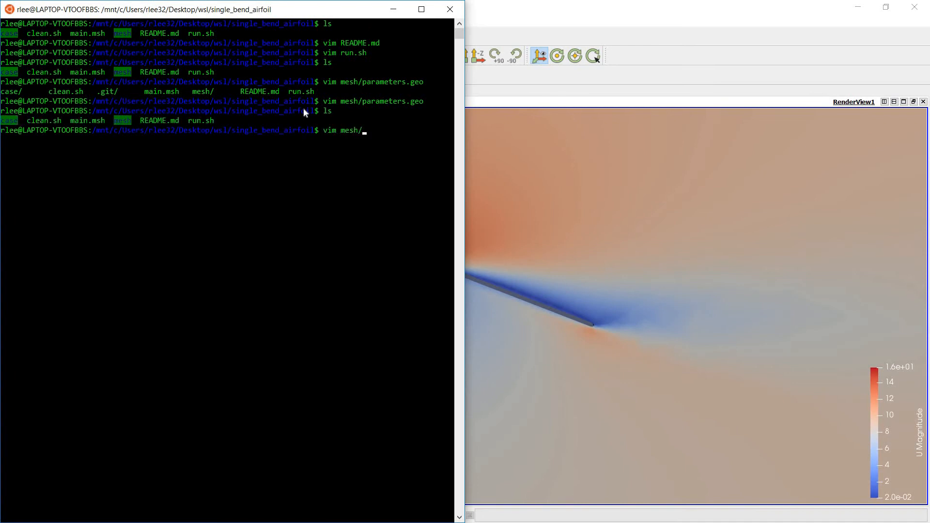
pyautogui.press('Tab')
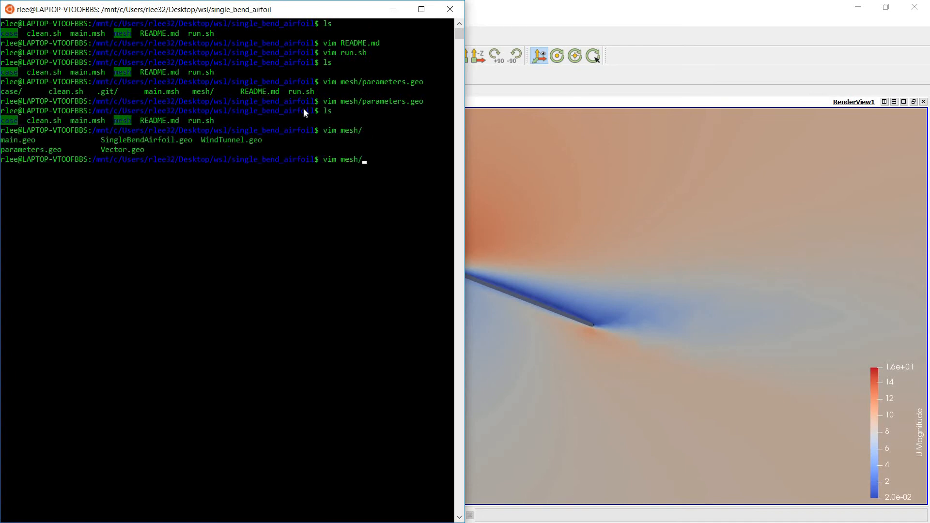
# - List the project folder contents and complete the vim README.md command after fixing a typo
pyautogui.press('Return')
pyautogui.write('v')
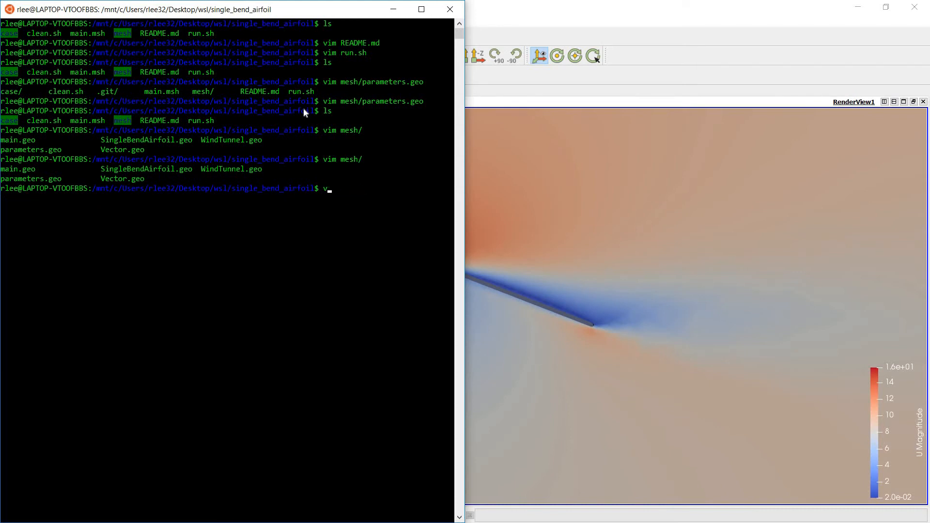
pyautogui.press('Return')
pyautogui.write('vim REAMD>M')
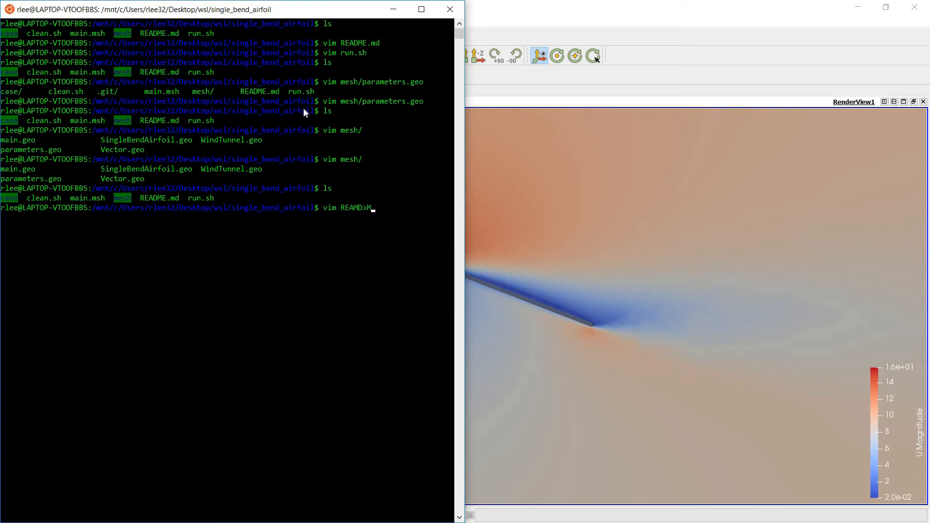
pyautogui.press('BackSpace')
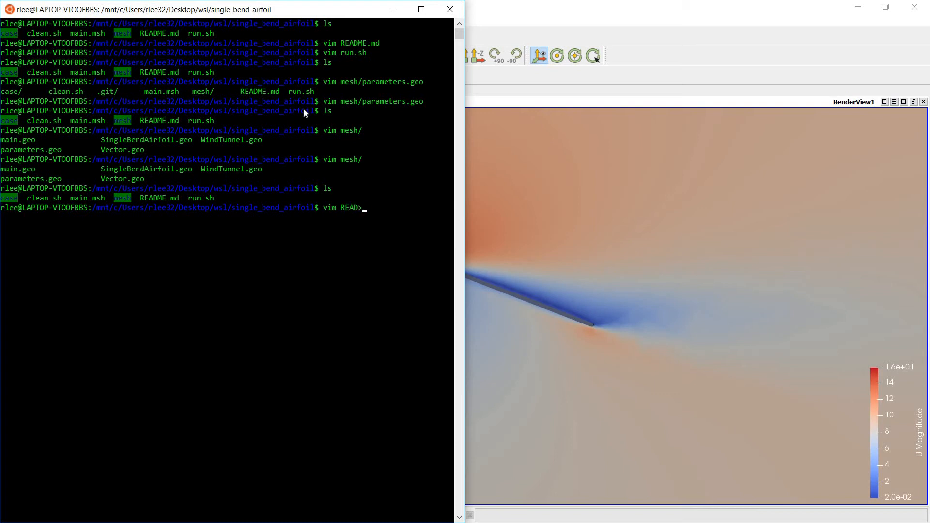
pyautogui.press('Return')
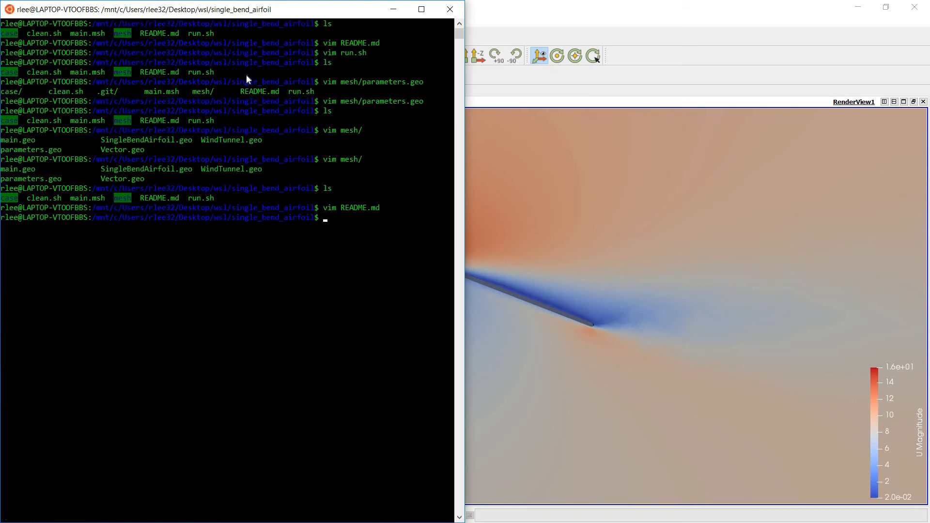
pyautogui.moveTo(267, 93)
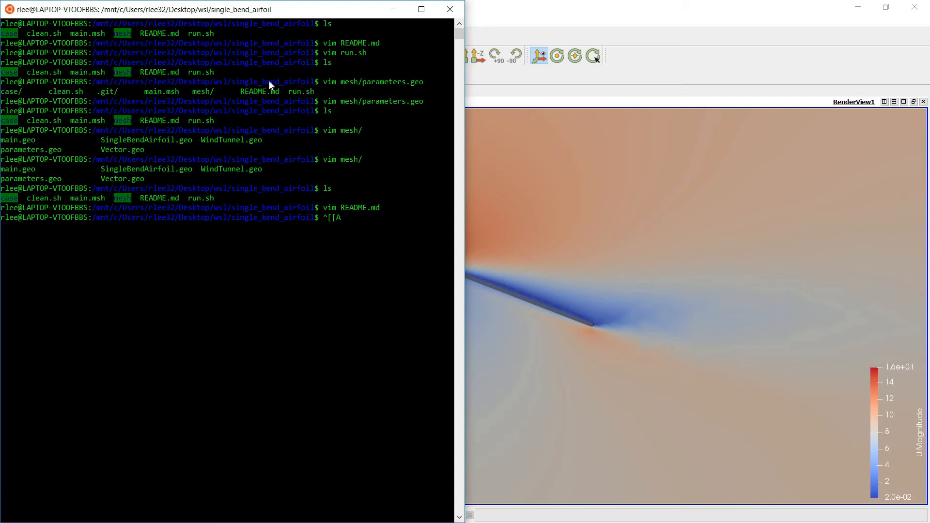
# - Read the README steps in vim, generate main.msh with Gmsh from mesh/main.geo, and prepare to reopen README.md
pyautogui.press('Return')
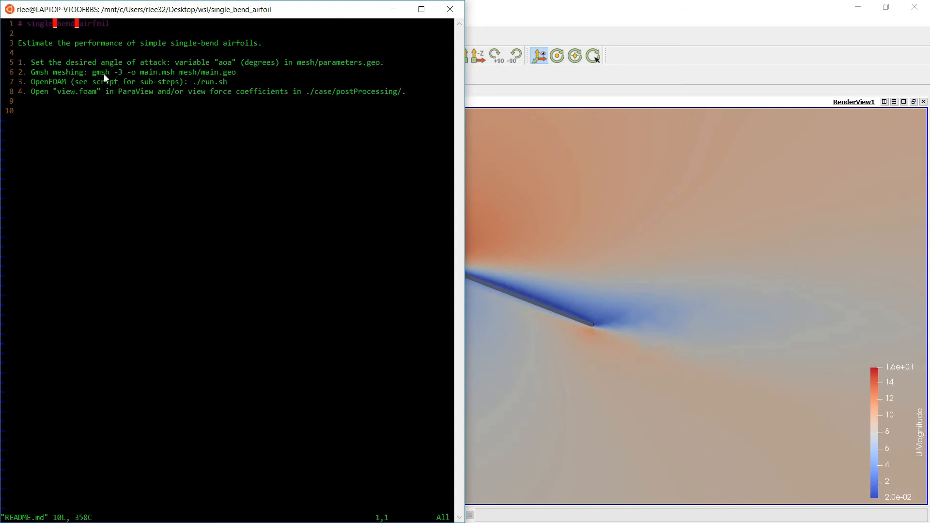
pyautogui.moveTo(249, 83)
pyautogui.write('ls')
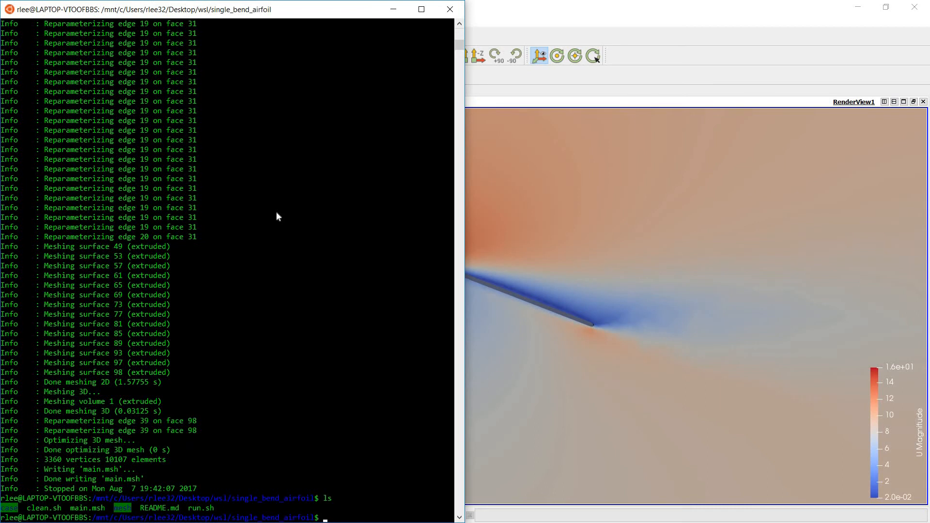
pyautogui.doubleClick(88, 508)
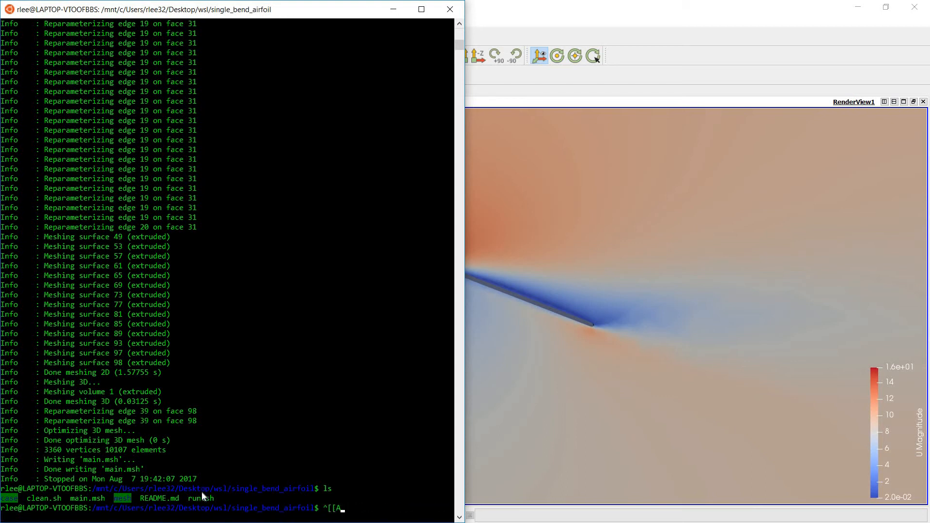
pyautogui.write('vim README.md')
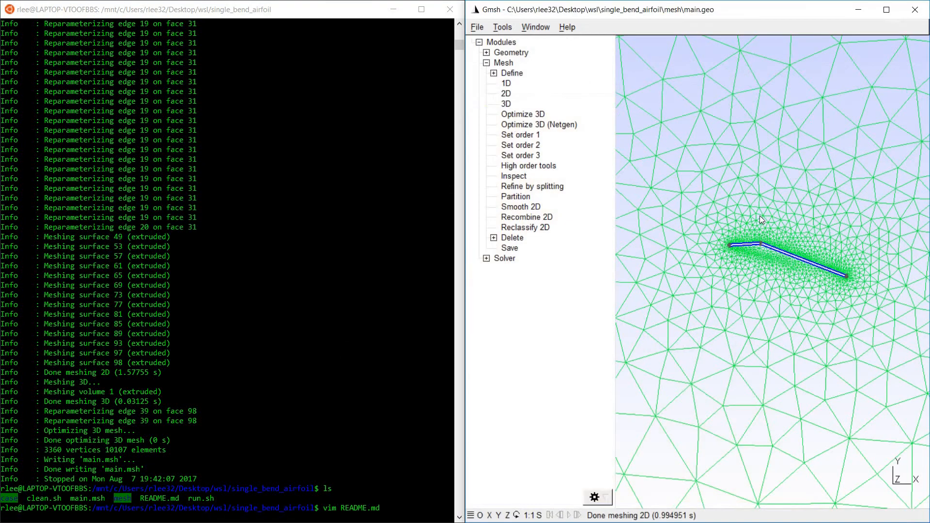
pyautogui.moveTo(712, 260)
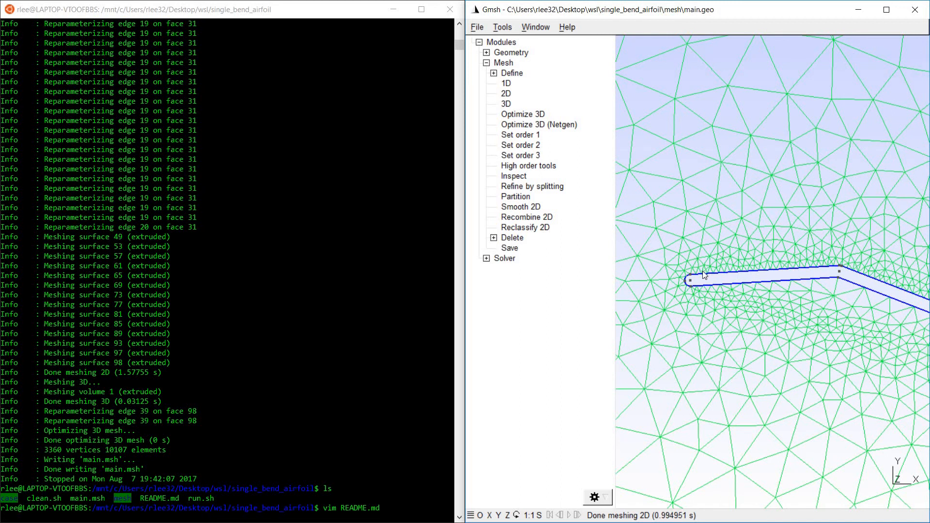
pyautogui.moveTo(656, 308)
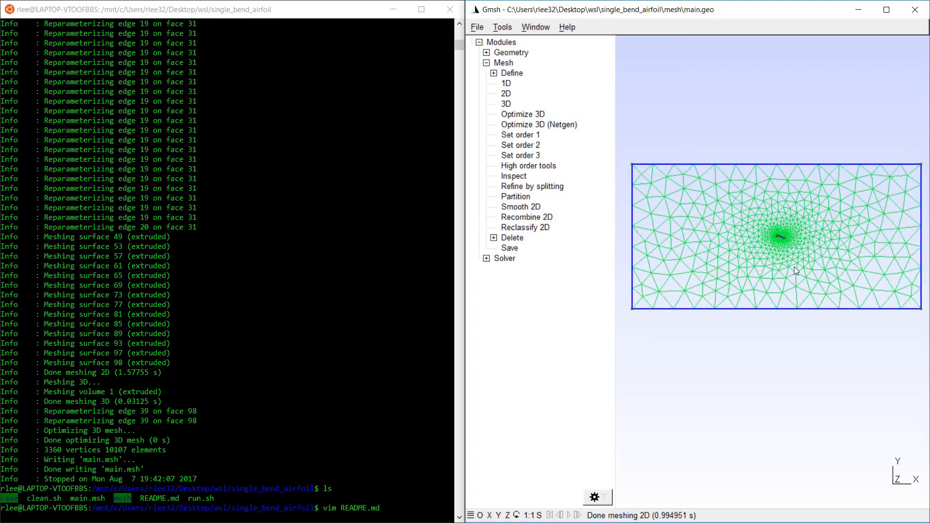
pyautogui.moveTo(279, 337)
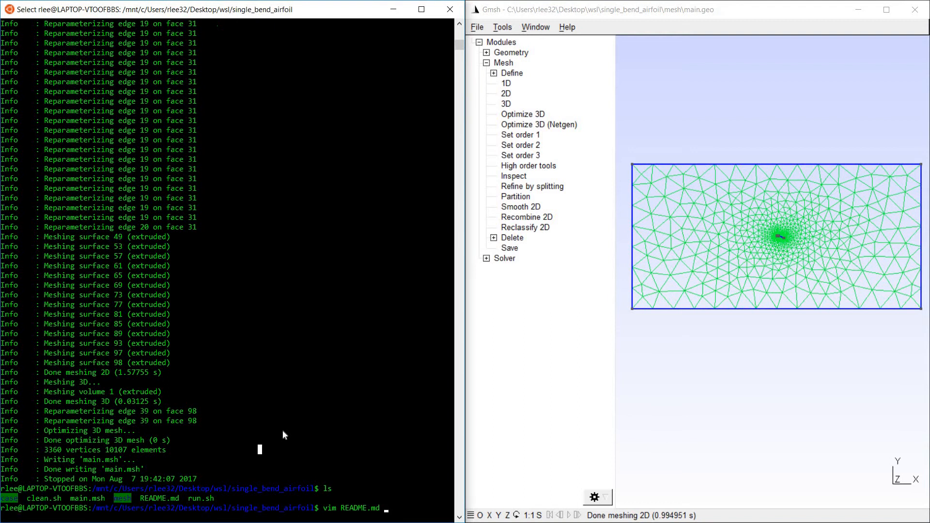
pyautogui.press('Return')
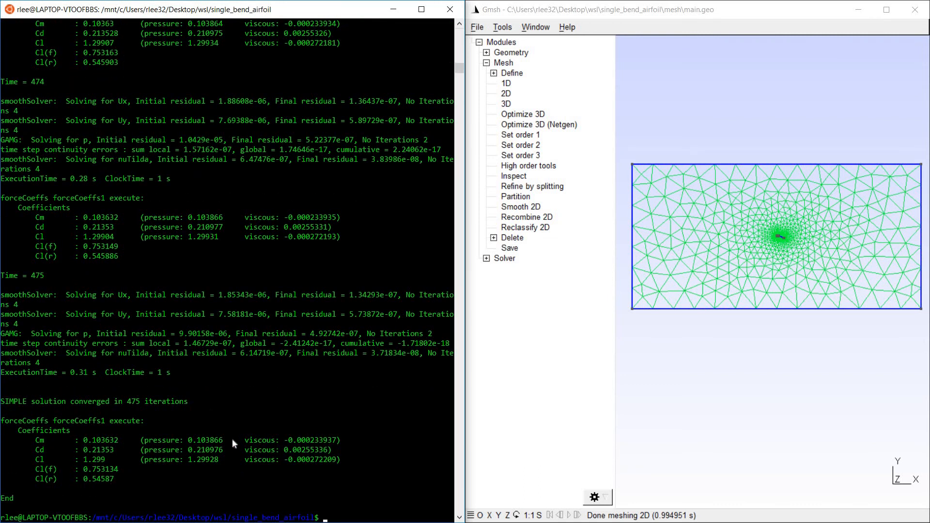
pyautogui.moveTo(259, 406)
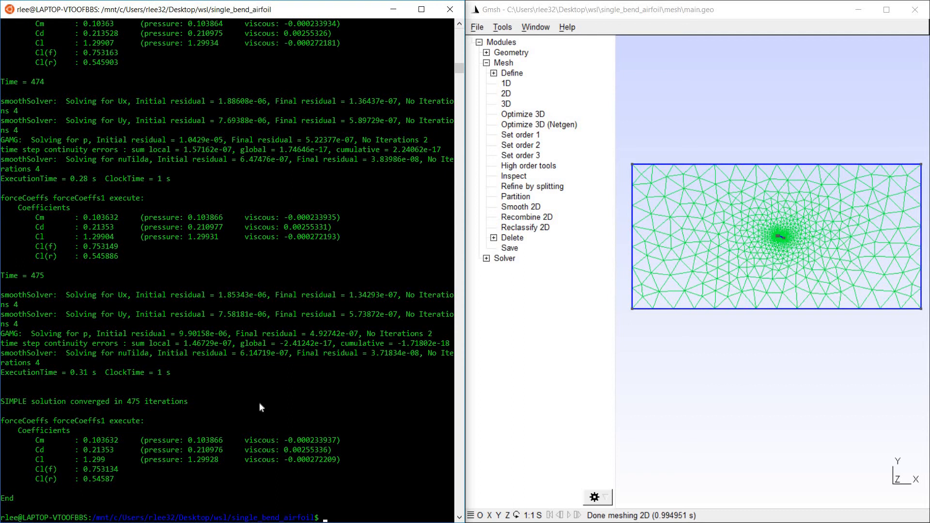
pyautogui.moveTo(123, 289)
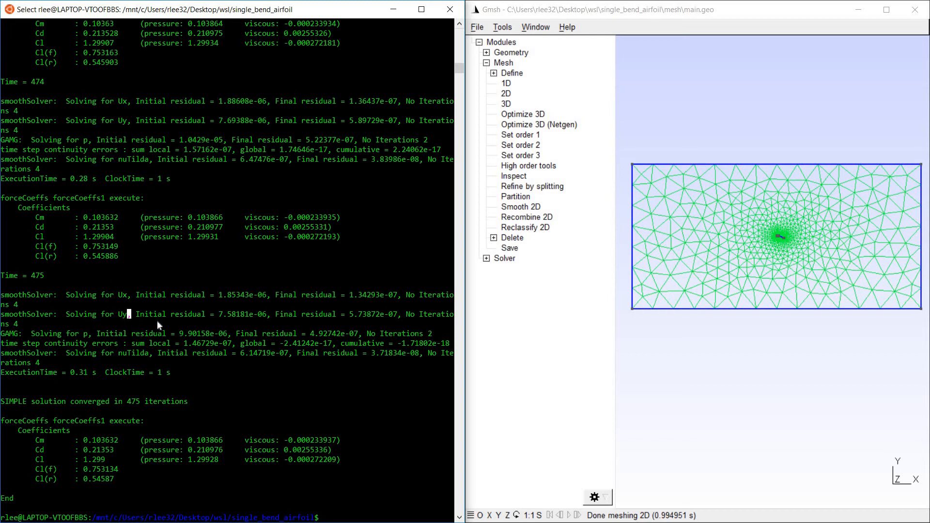
pyautogui.moveTo(28, 430)
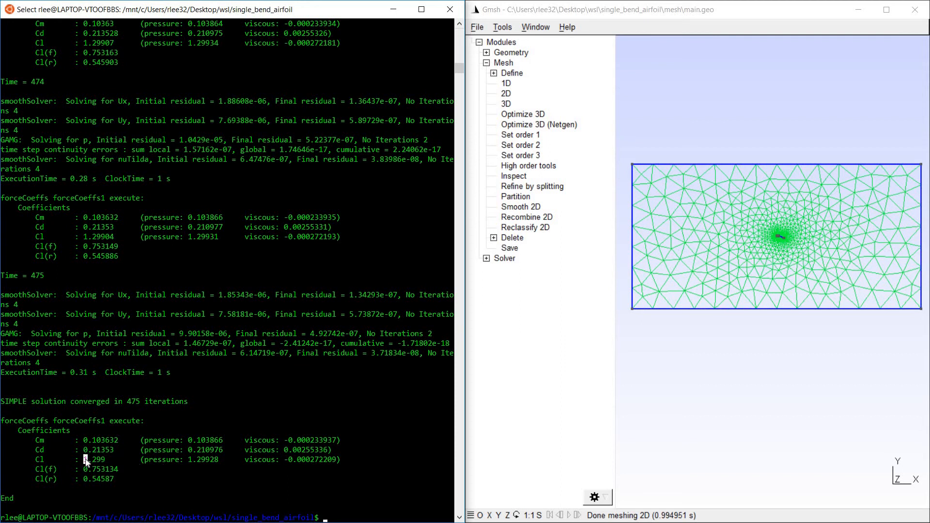
# - Highlight the final Cl value 1.299 in the converged forceCoeffs output after ./run.sh finishes in 475 iterations
pyautogui.doubleClick(94, 459)
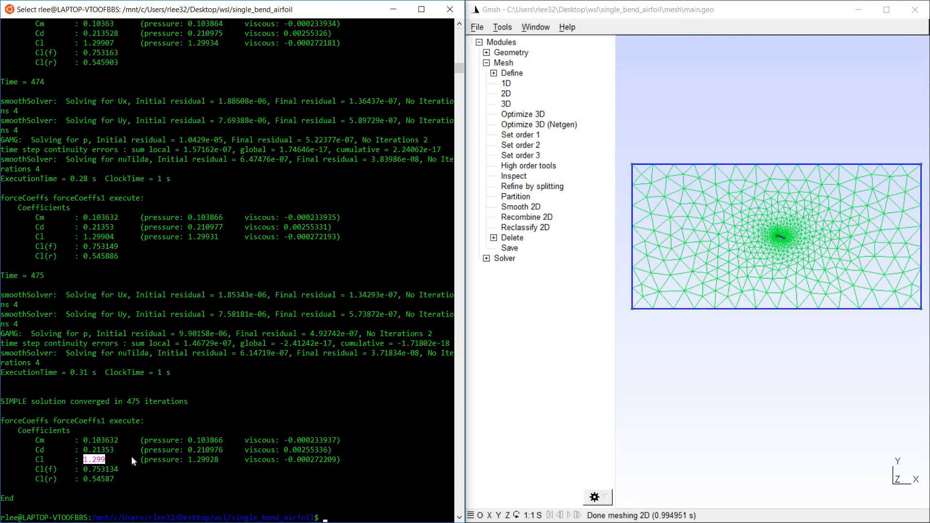
pyautogui.doubleClick(97, 450)
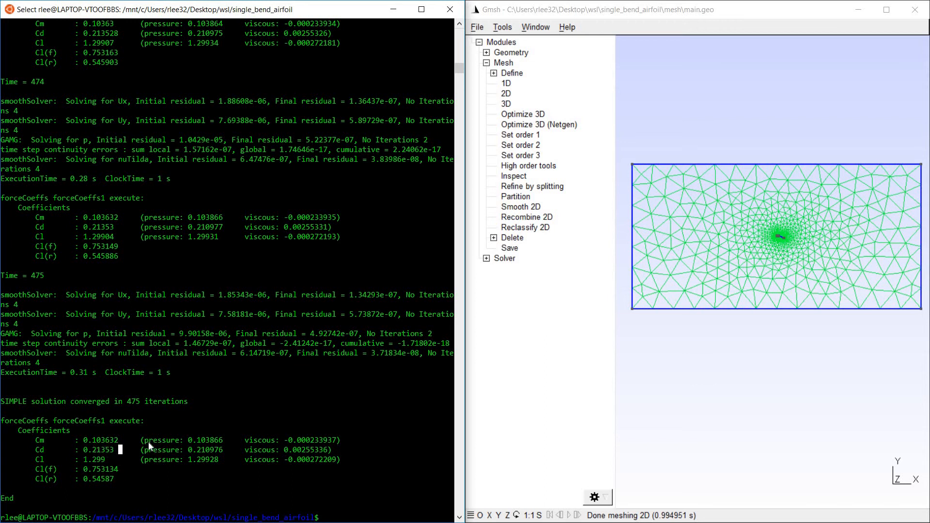
pyautogui.moveTo(156, 458)
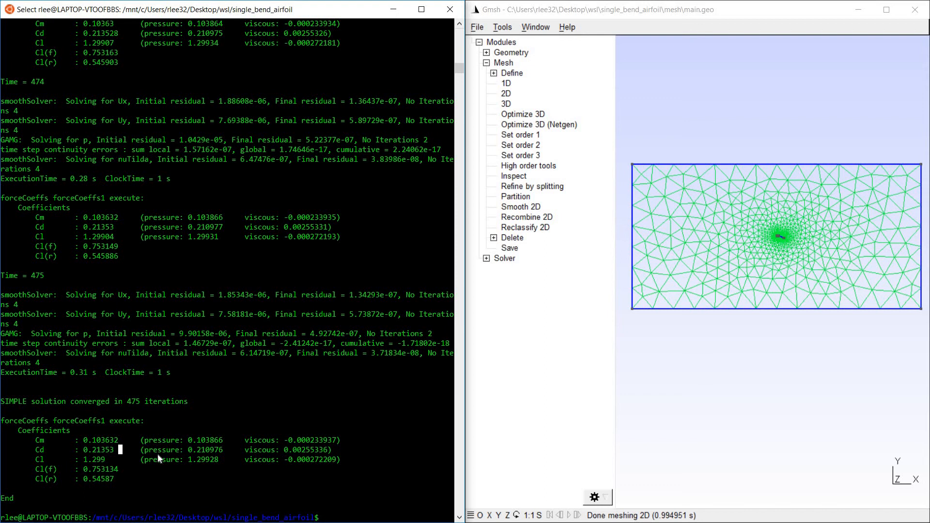
pyautogui.write('vim')
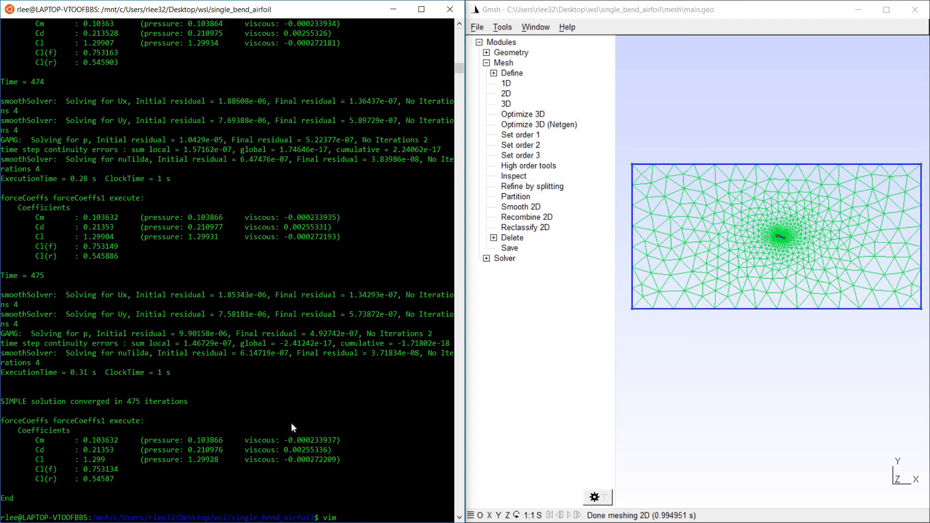
# - Open case/system/controlDict in vim via Tab completion and view the forceCoeffs1 function settings
pyautogui.write('c')
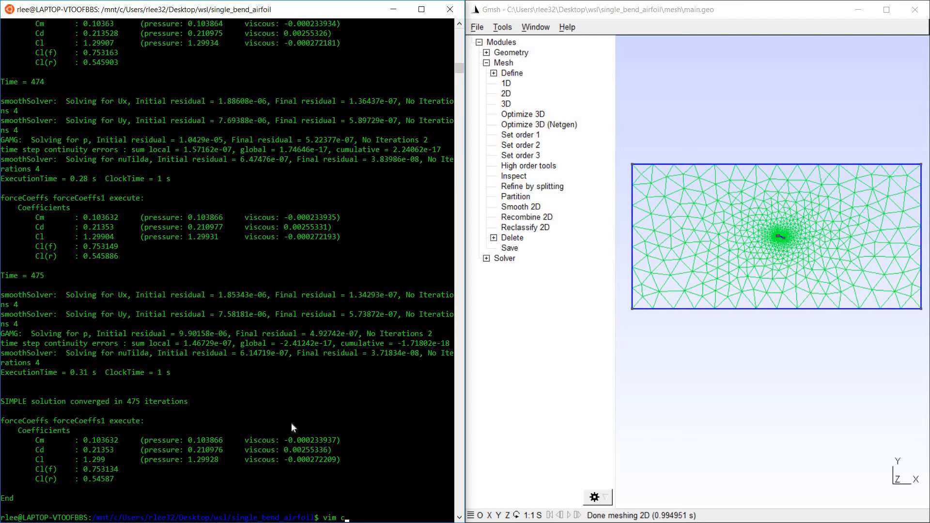
pyautogui.write('ase/syse')
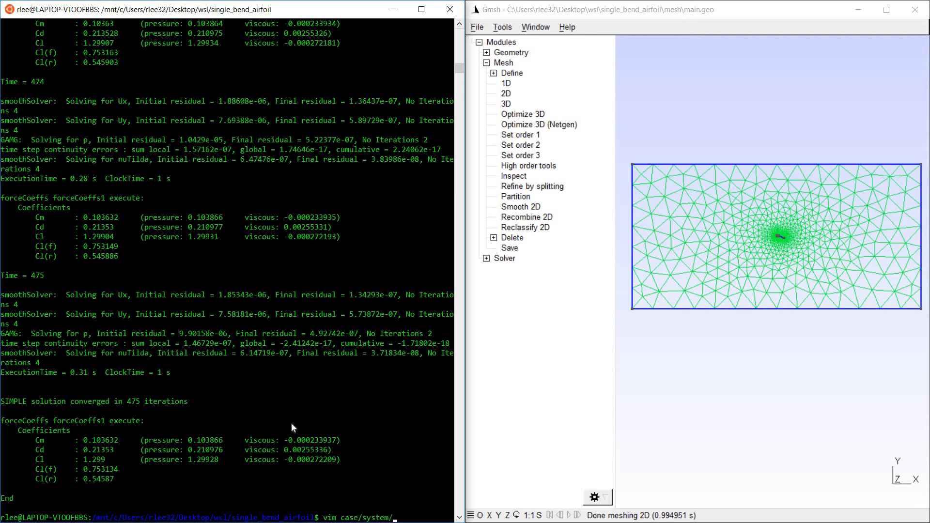
pyautogui.write('cono')
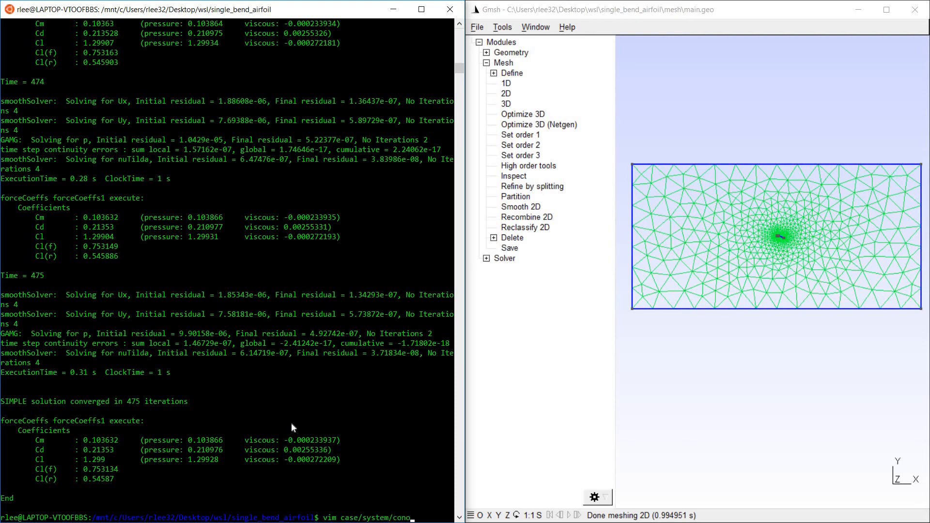
pyautogui.press('Return')
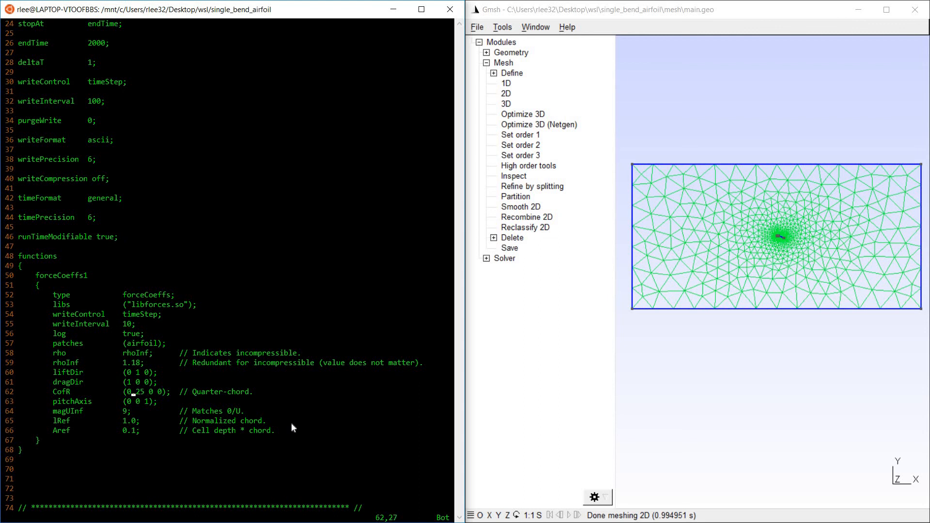
pyautogui.click(136, 392)
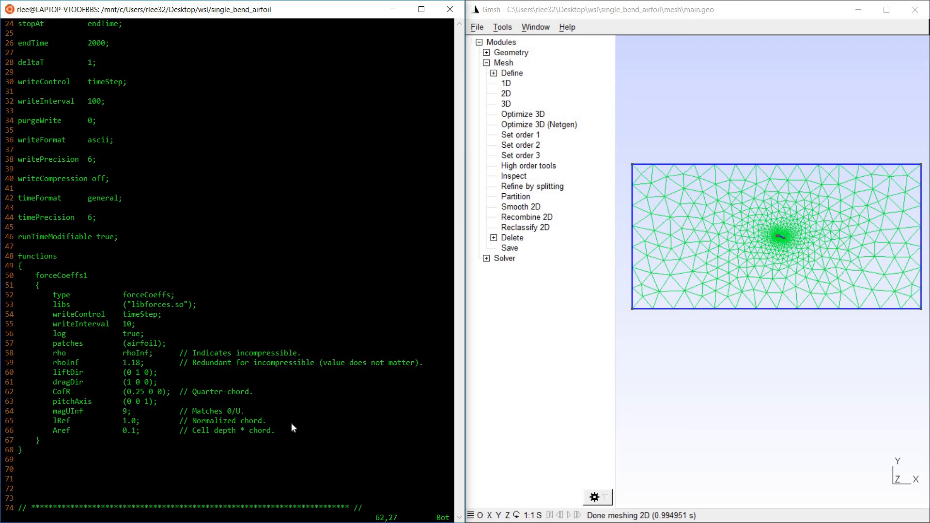